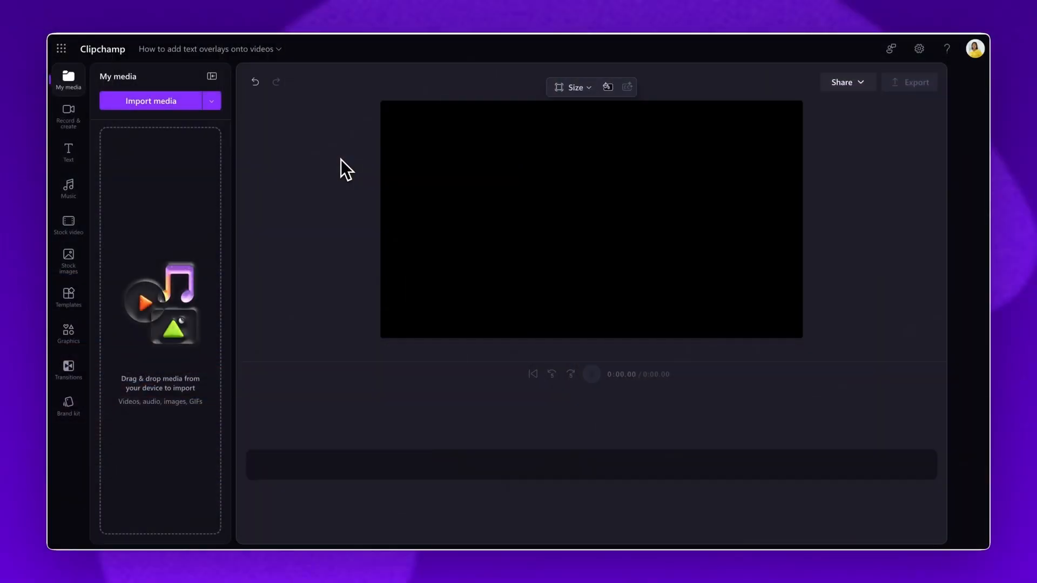
- Import Meeting Video.mp4 from the Tutorial folder into the media library and timeline
click(151, 101)
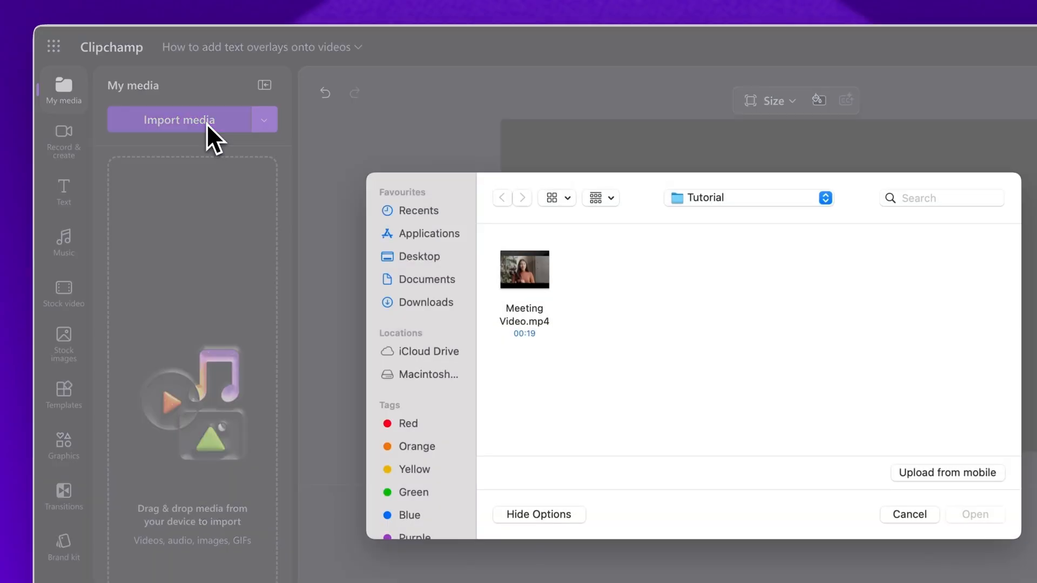
click(524, 269)
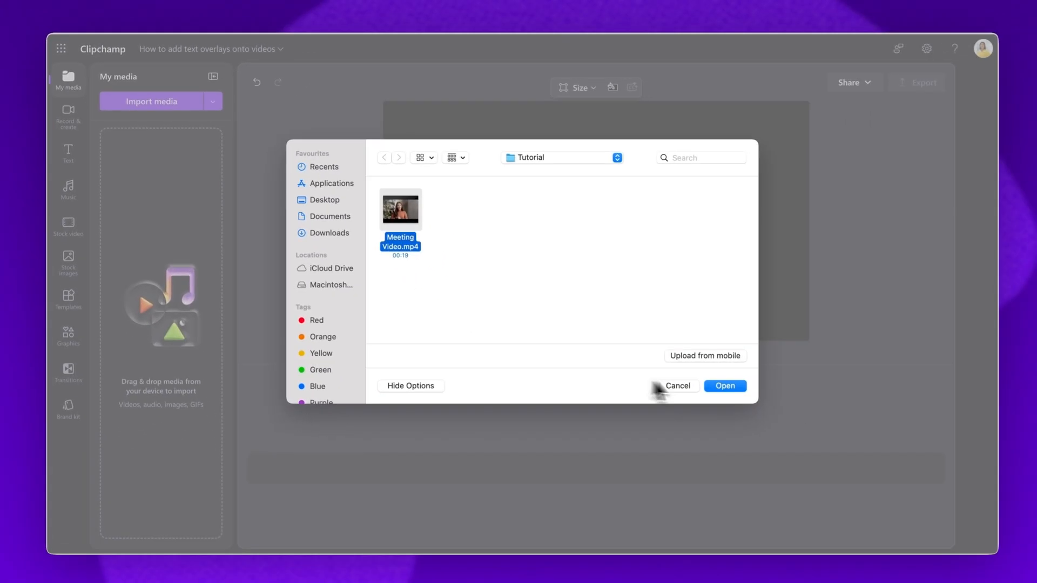
click(724, 386)
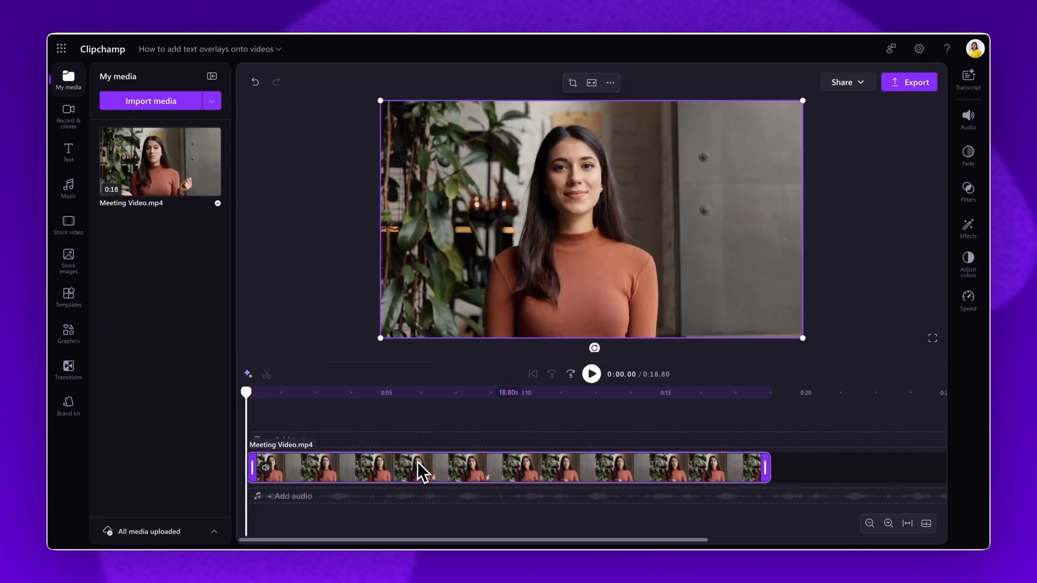
- Deselect the video clip and show the Text presets panel
click(364, 392)
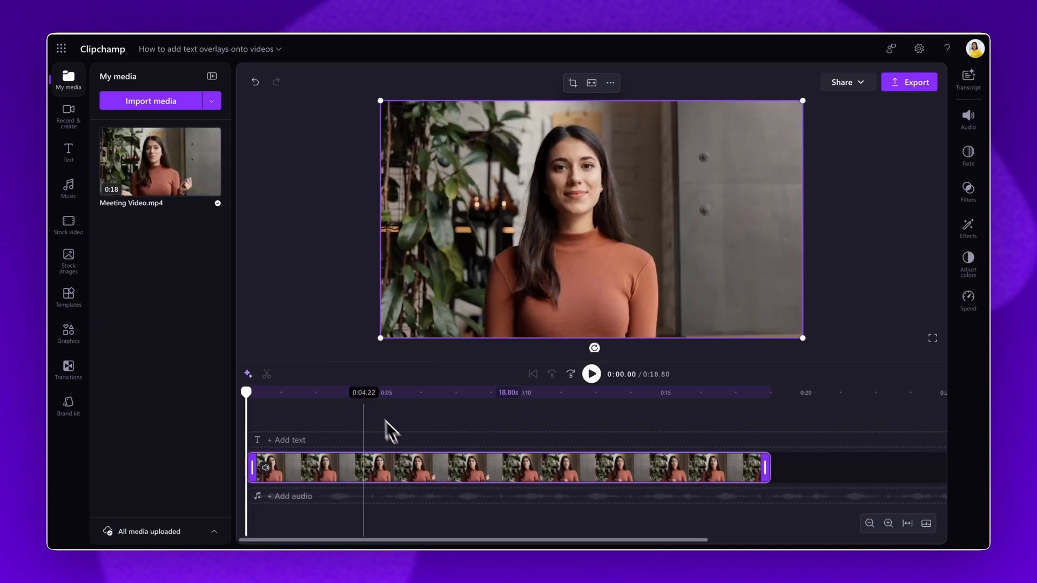
click(68, 151)
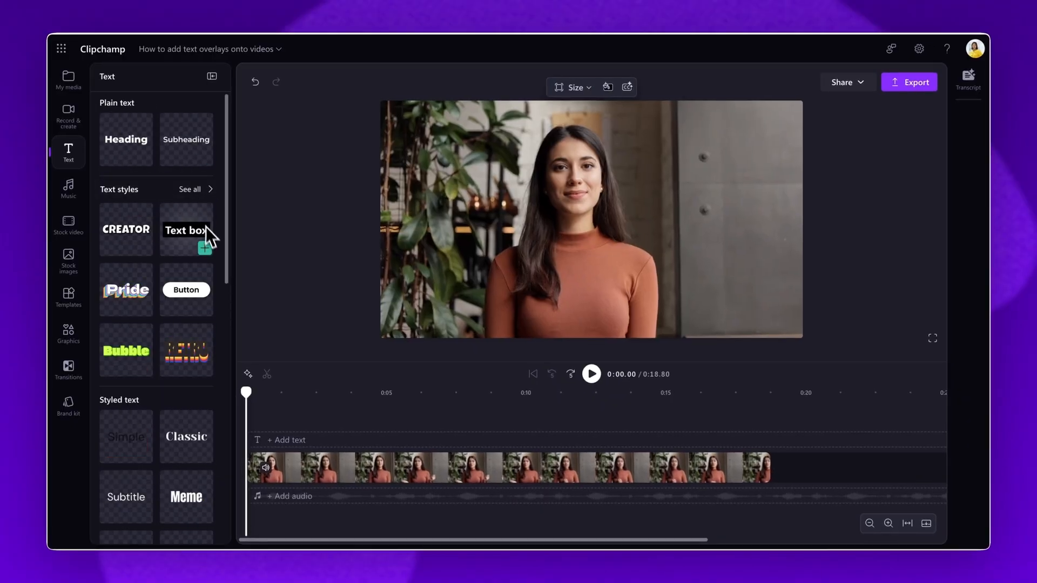
- Drag a text style onto the timeline above the video track as an overlay
scroll(down, 3)
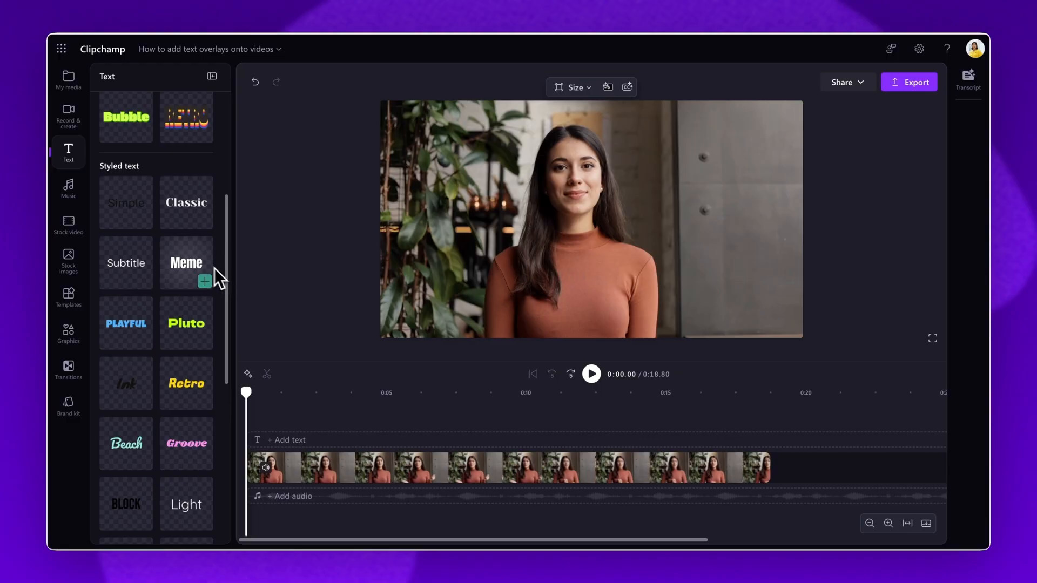
drag(125, 262, 264, 310)
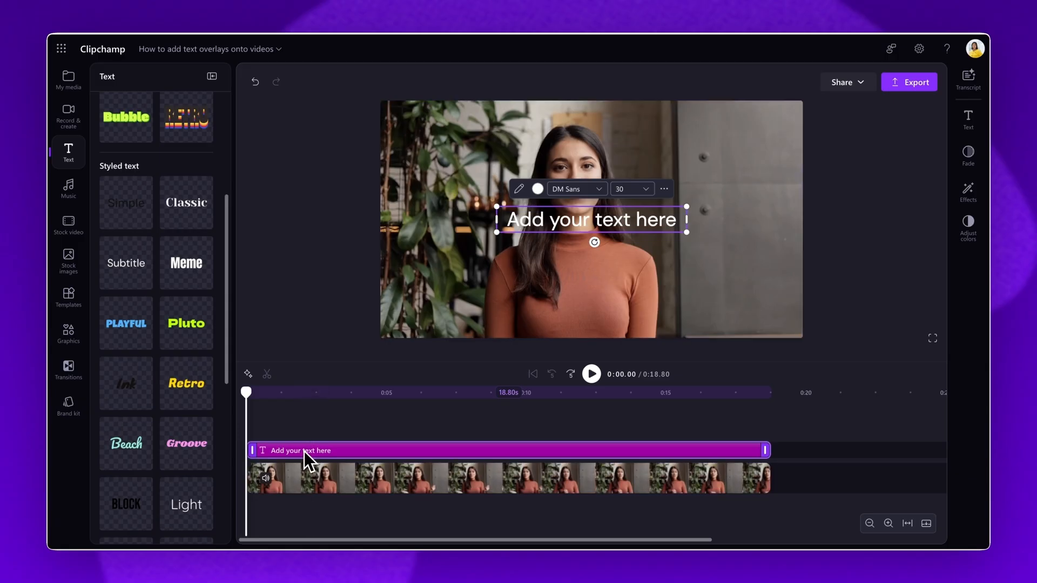
mouse_move(245, 321)
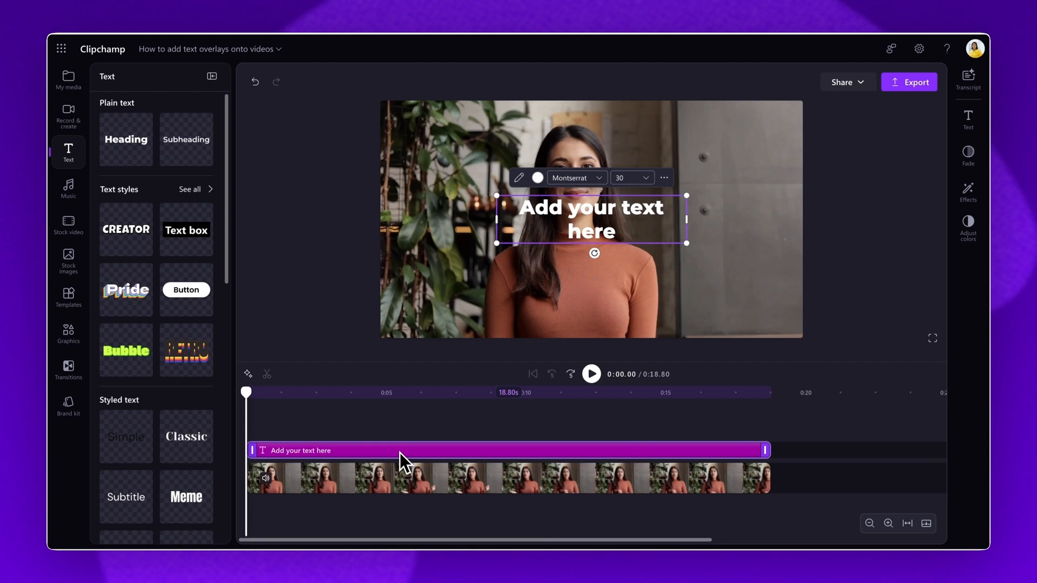
mouse_move(334, 471)
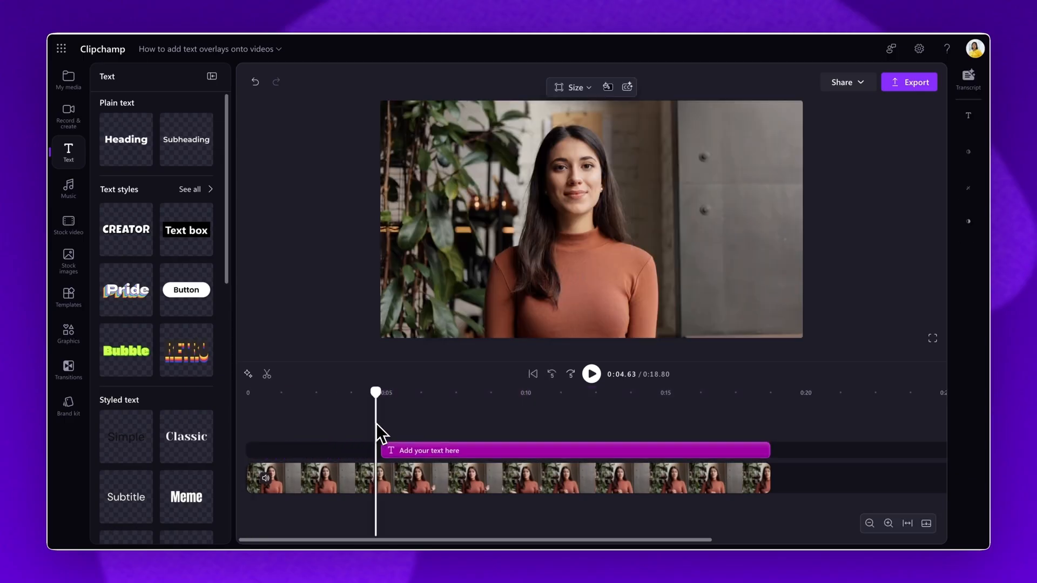
- Select the text clip on the timeline to edit it
click(589, 374)
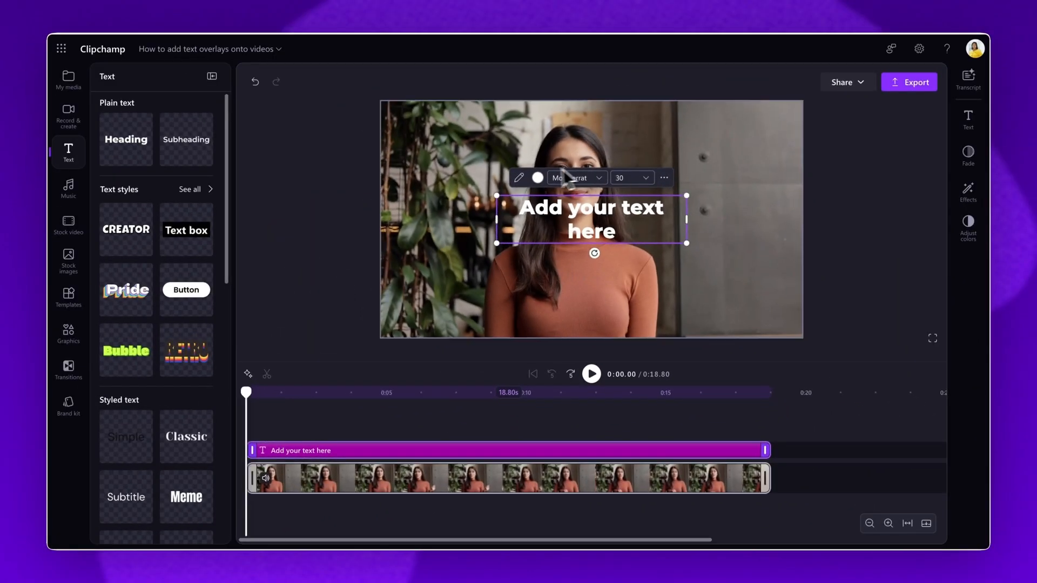
mouse_move(643, 193)
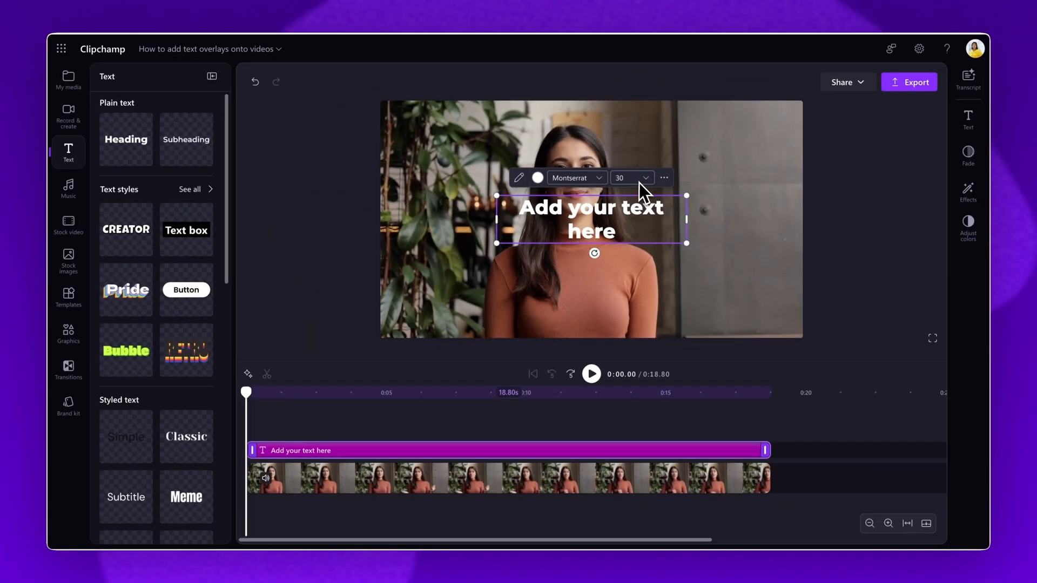
mouse_move(967, 117)
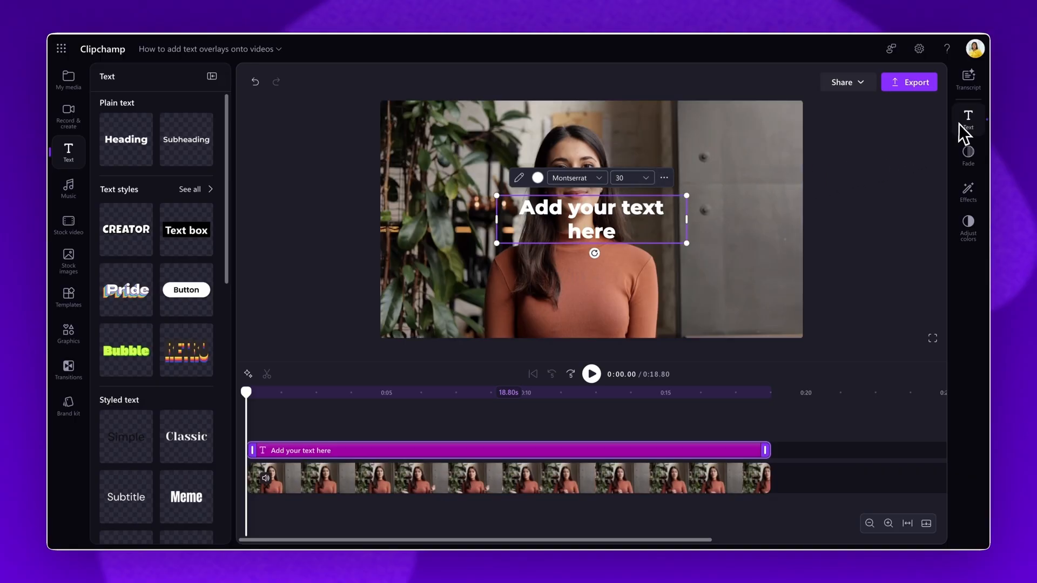
- Set the 'Strategic Planning Update' title colour to white #FFFFFF after trying pink
click(967, 118)
text(Strategic Planning Update)
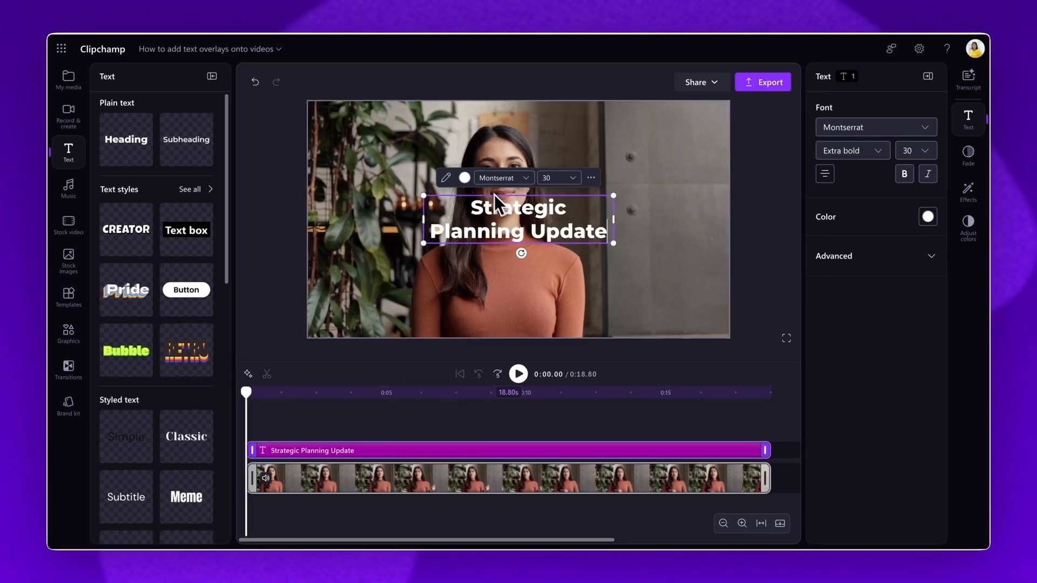
click(464, 177)
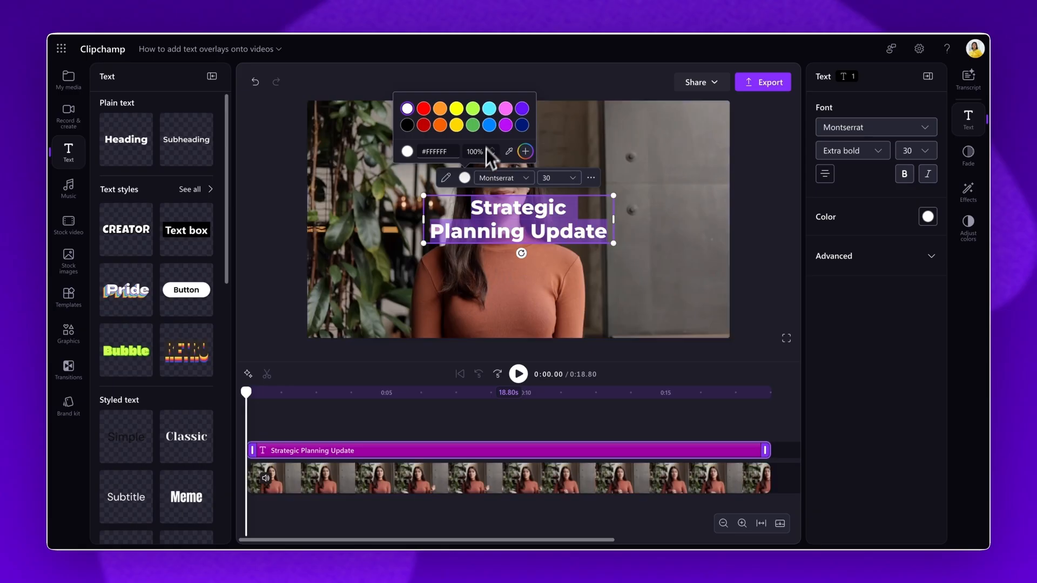
click(504, 108)
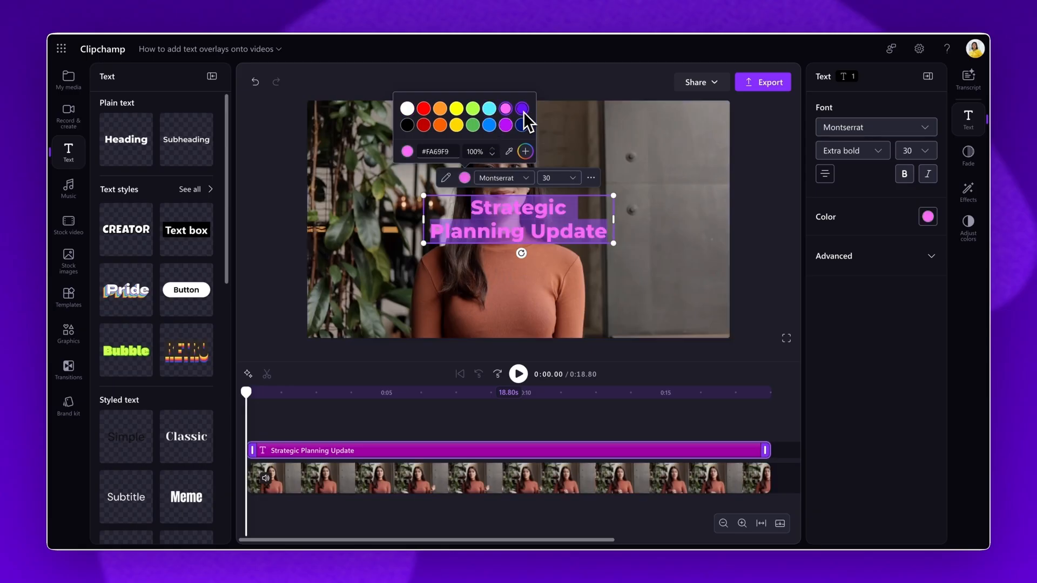
click(521, 108)
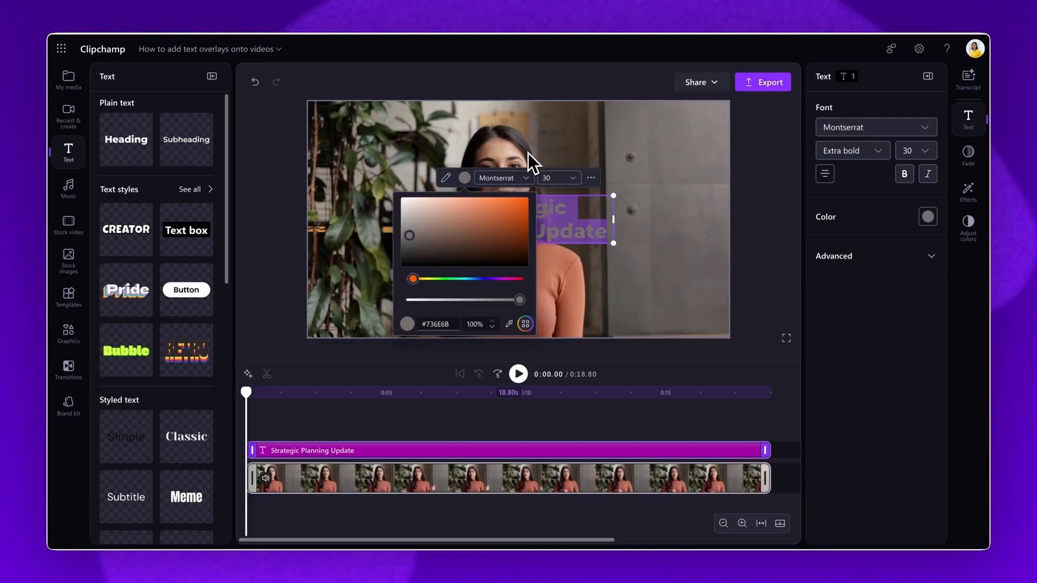
click(499, 216)
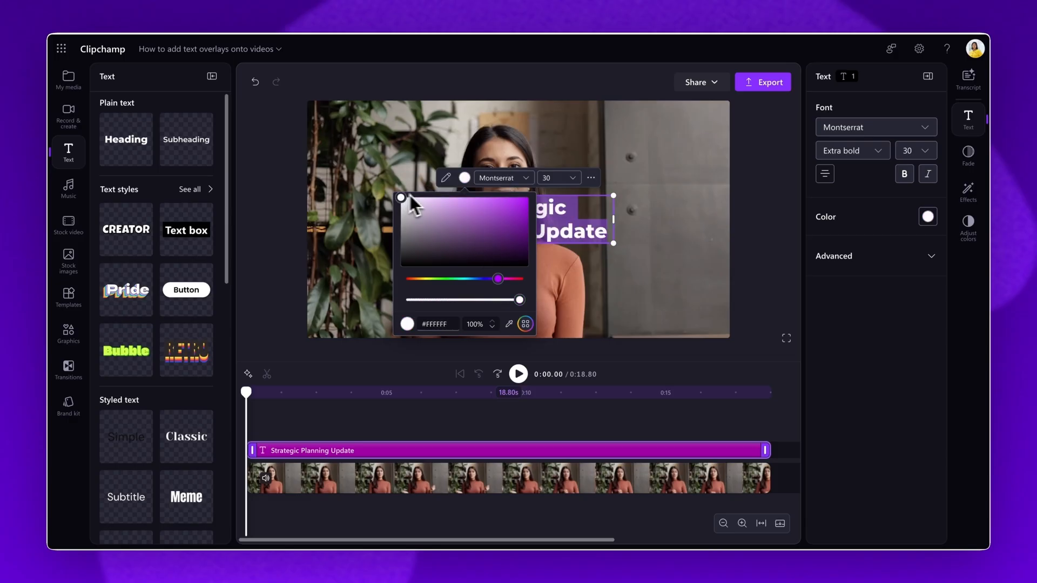
click(499, 178)
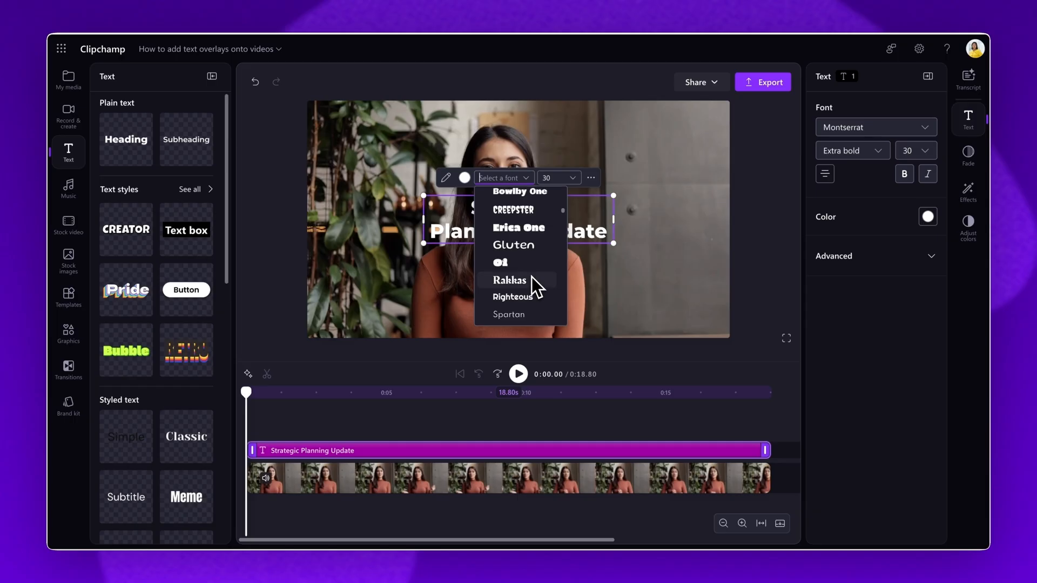
- Apply the Anton font and move the title to the top right of the frame
click(508, 226)
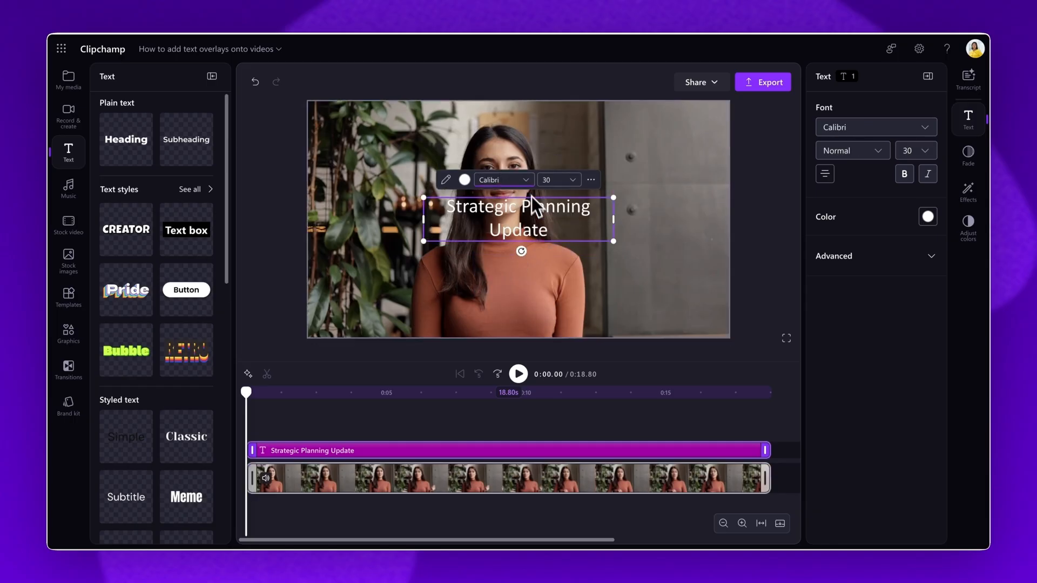
click(500, 180)
text(Anton)
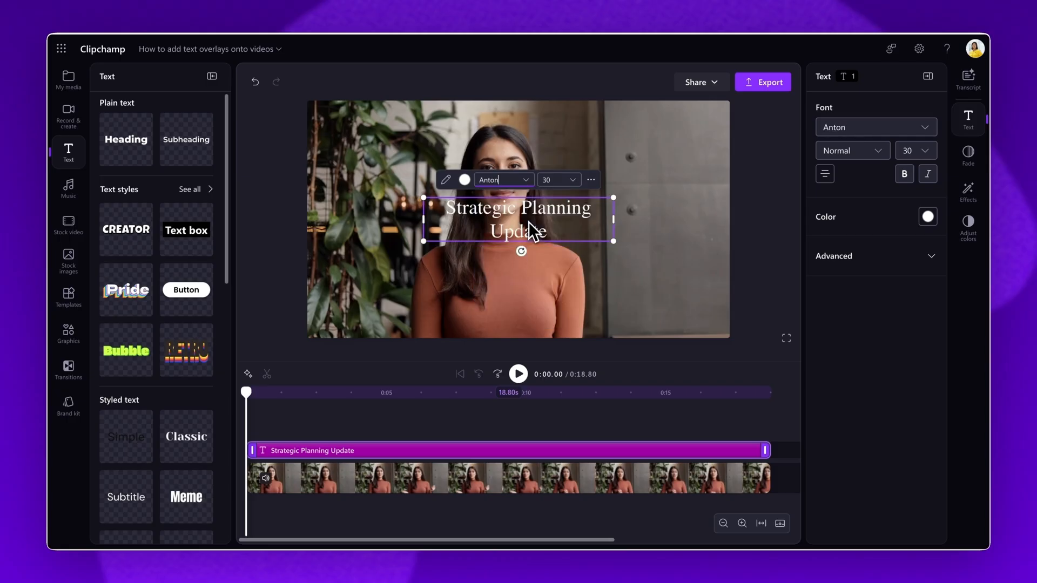
click(557, 180)
text(24)
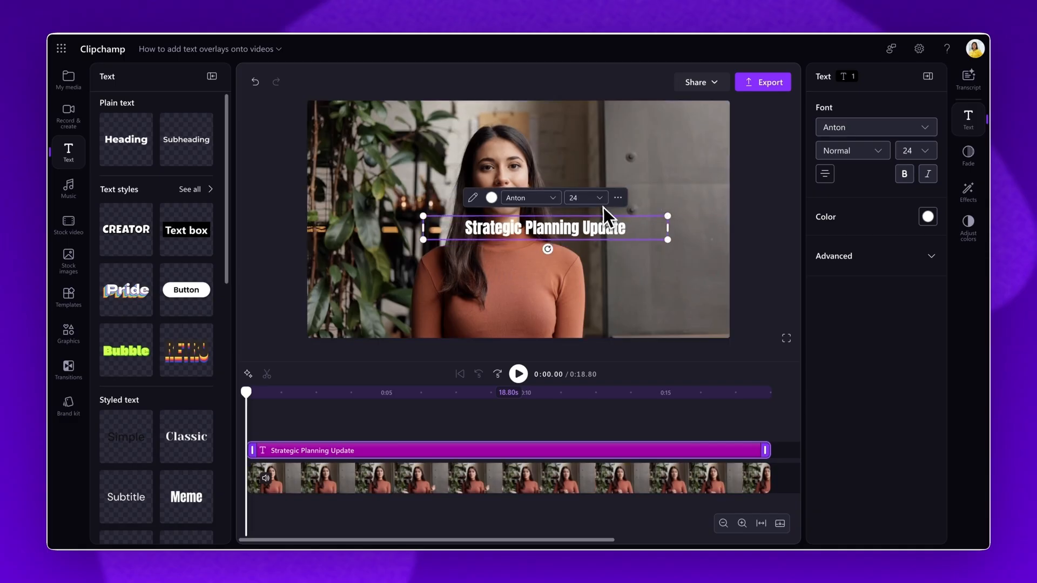
drag(545, 226, 632, 130)
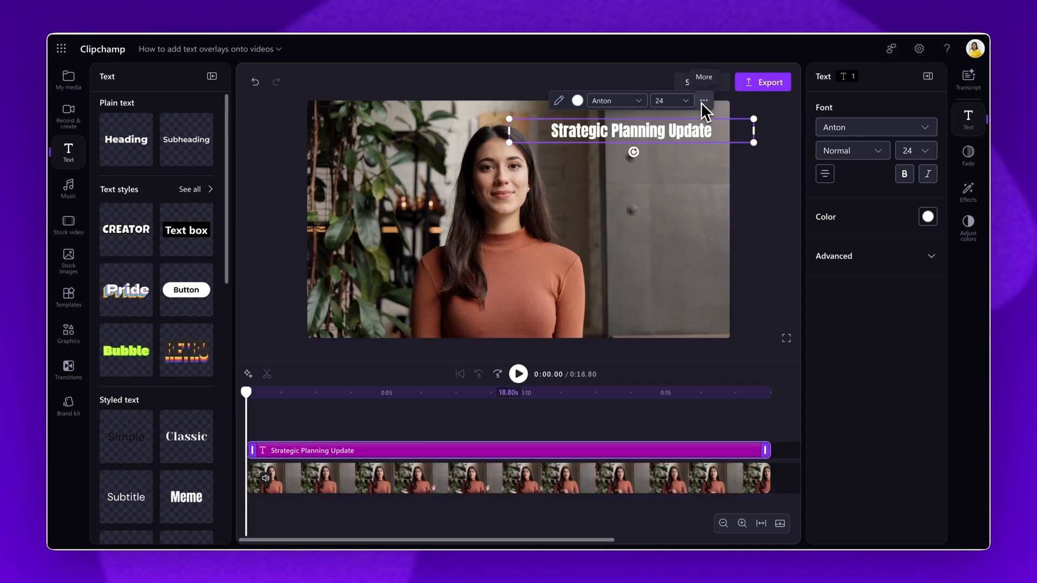
- Show the title's additional formatting options from the text toolbar
click(703, 100)
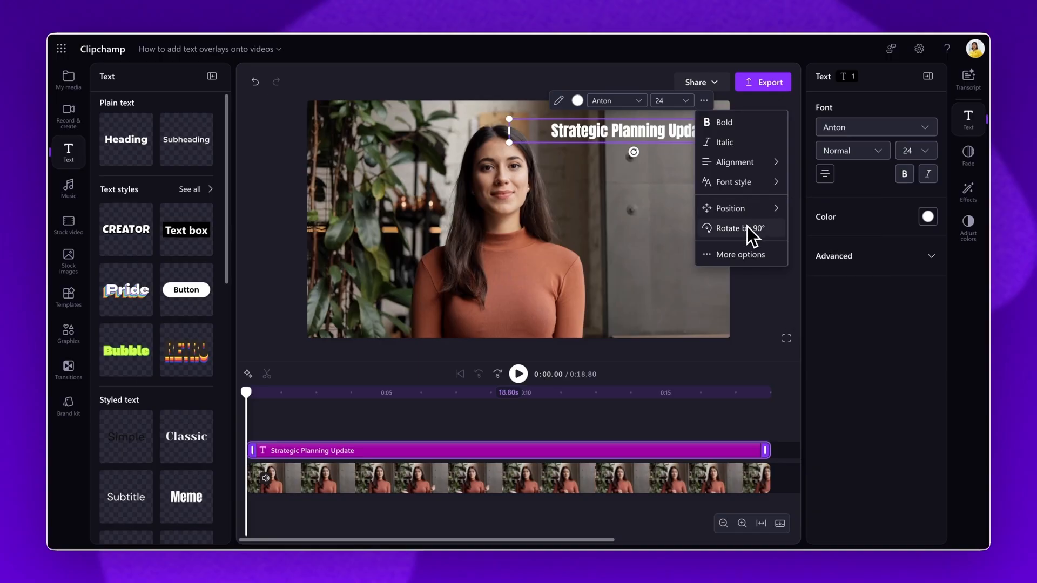
mouse_move(840, 248)
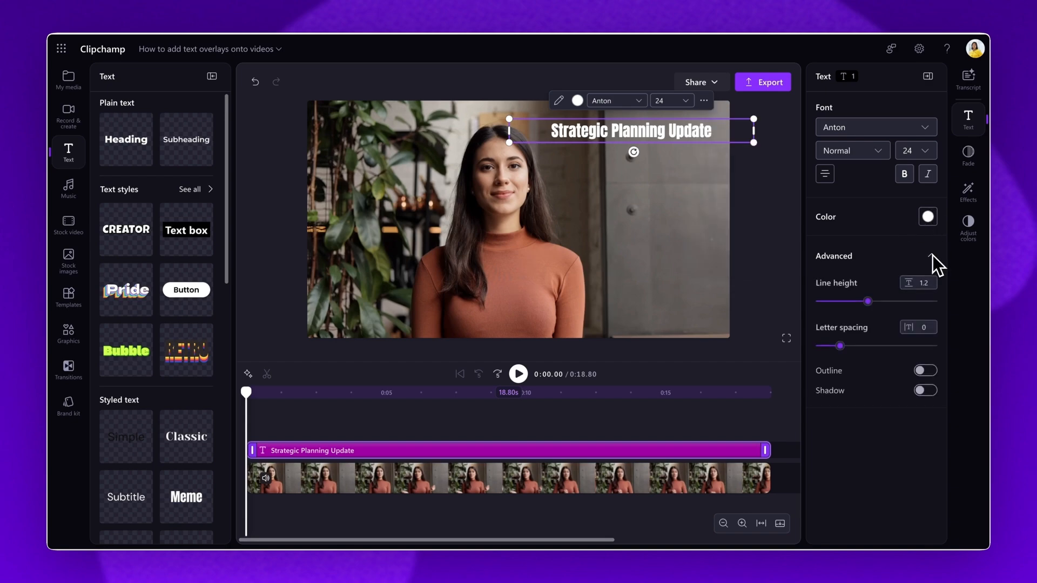
mouse_move(935, 265)
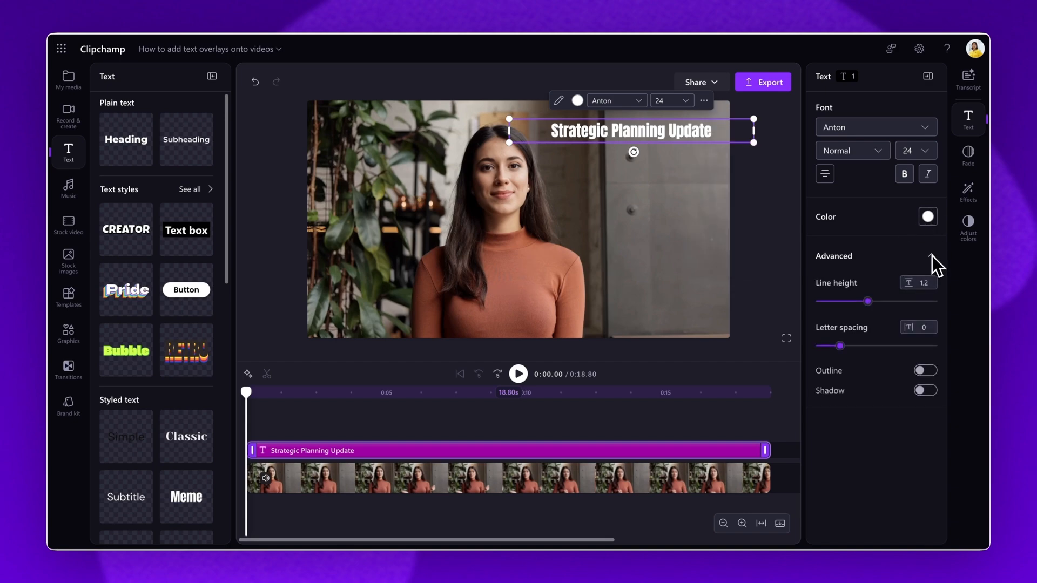
- Set the title's line height to 1.1 and letter spacing to 2.5
drag(868, 301, 859, 301)
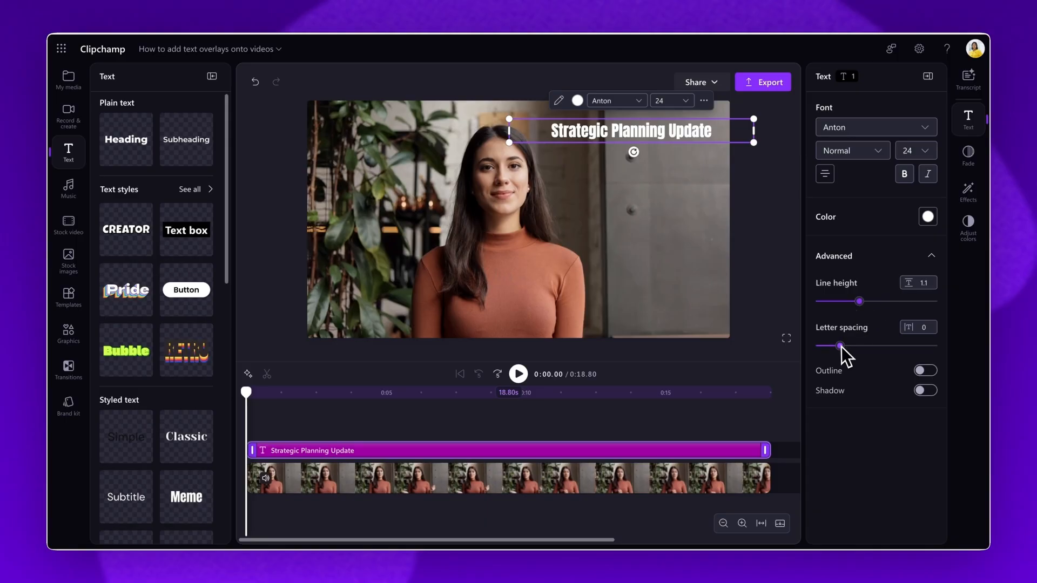
drag(840, 345, 855, 345)
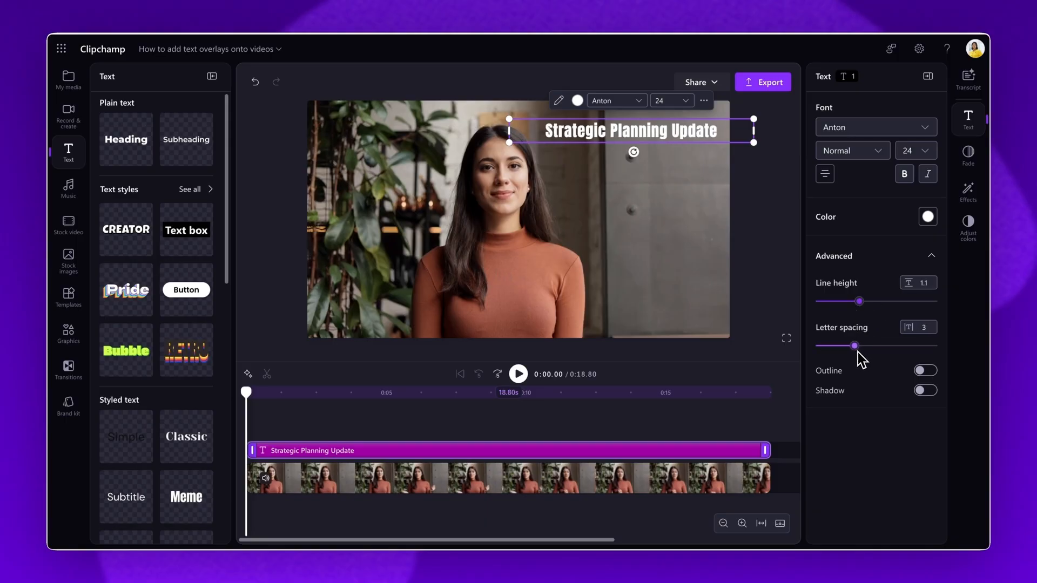
drag(864, 346, 853, 346)
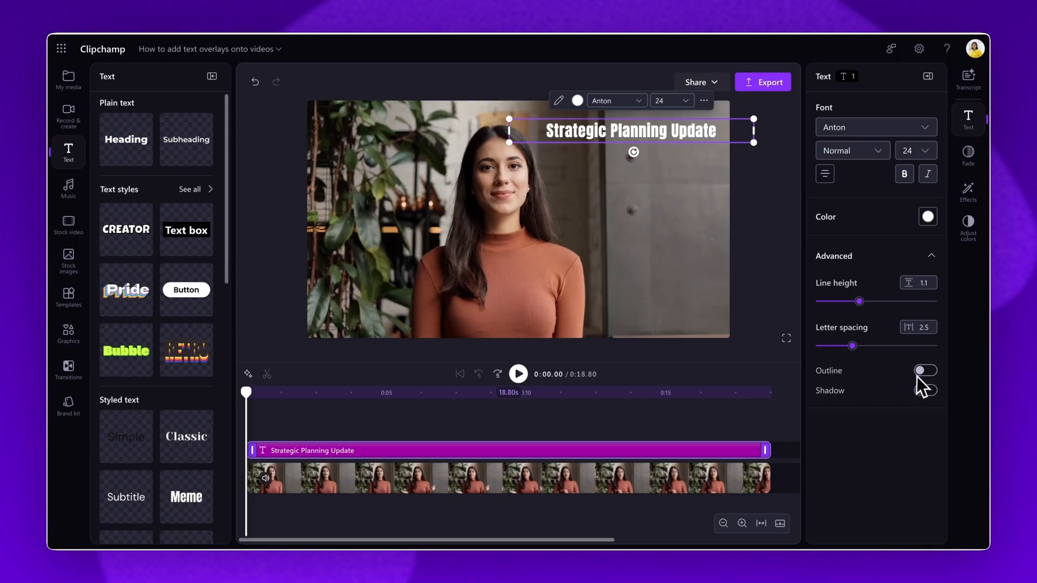
- Switch on outline and shadow for the title text
click(925, 371)
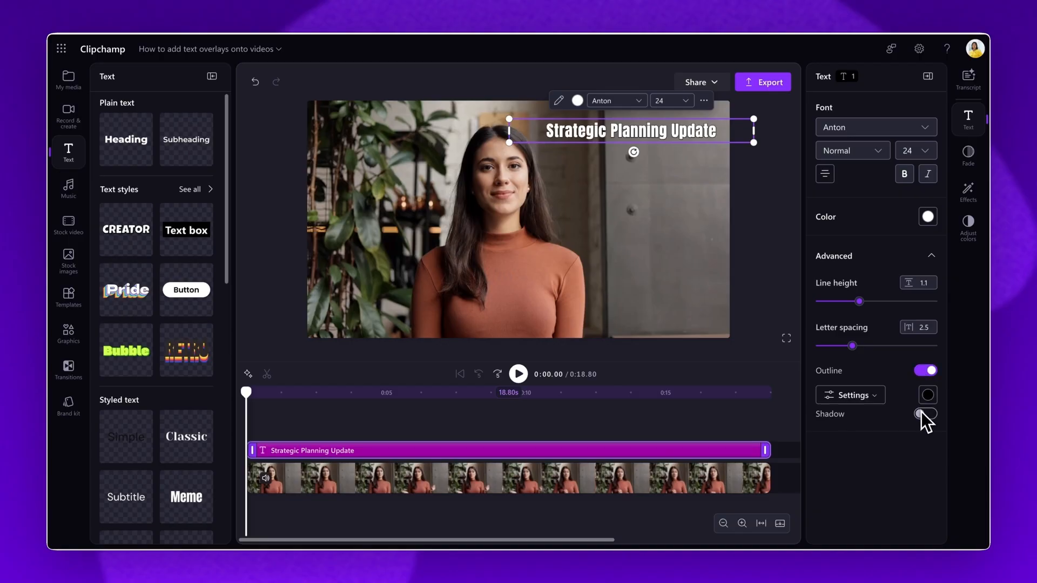
click(926, 414)
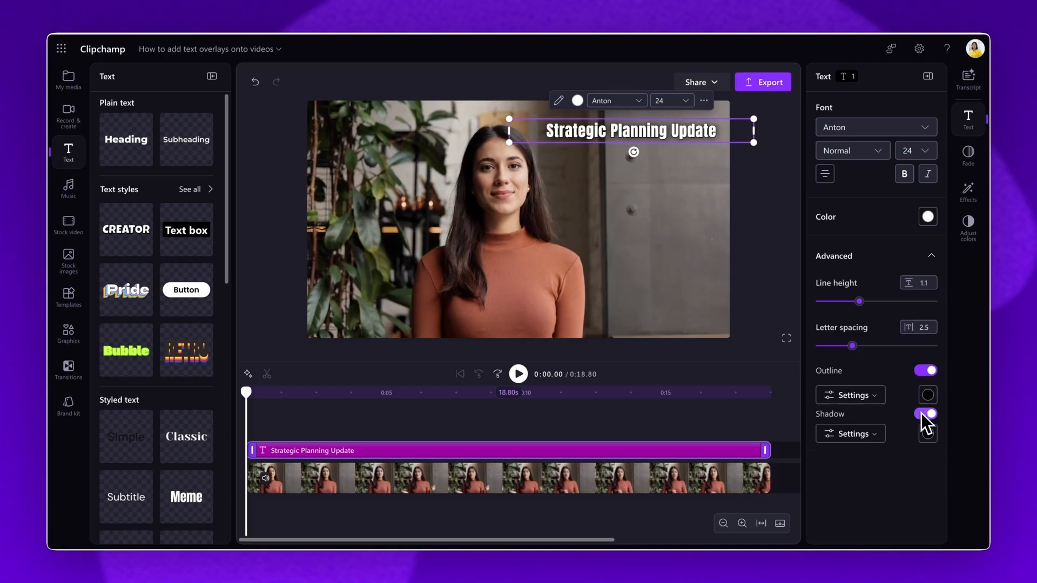
click(926, 413)
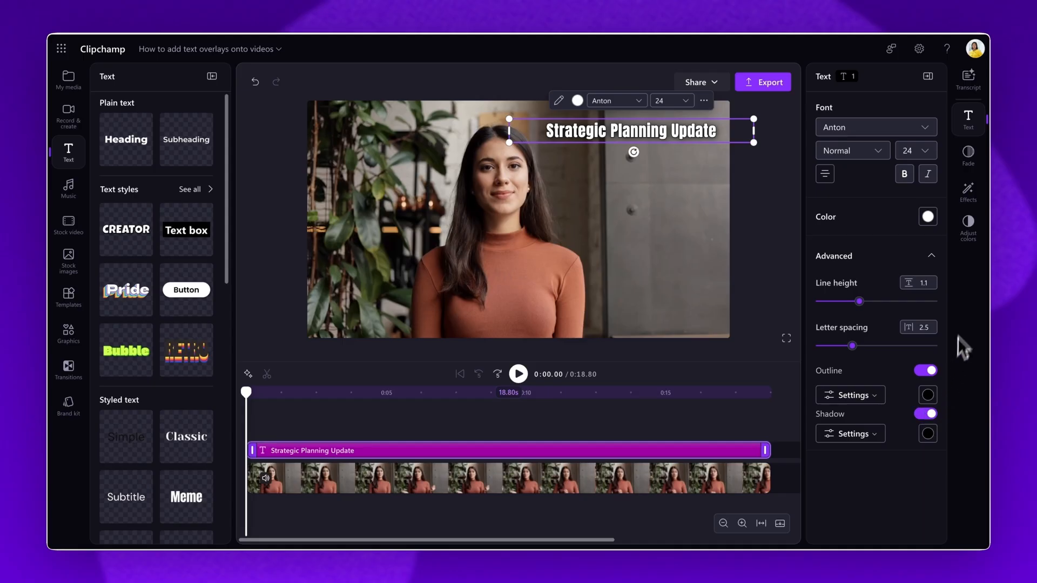
click(967, 193)
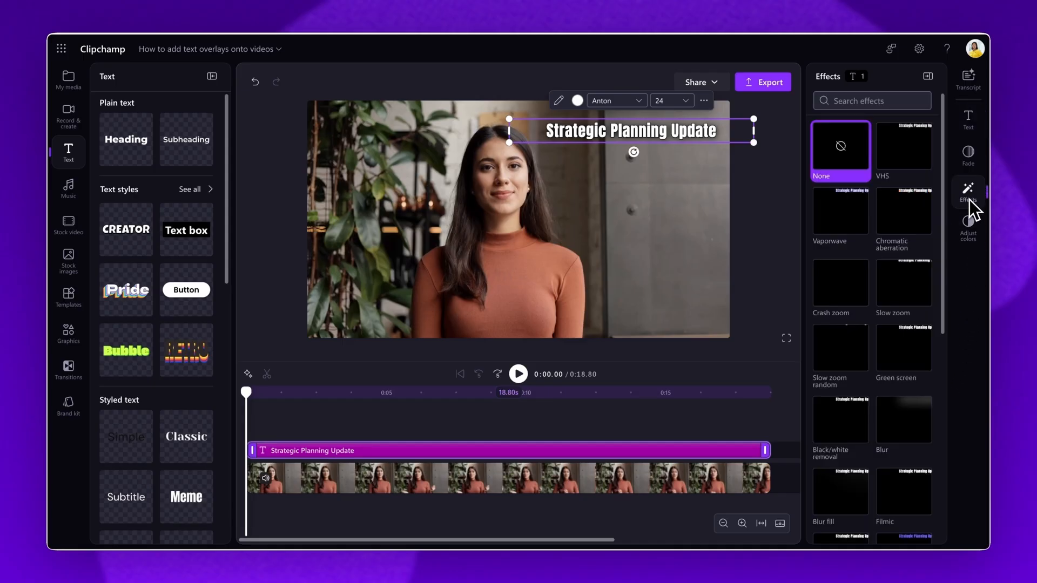
- Apply the Slow zoom random effect, preview the video, and start the export
scroll(down, 3)
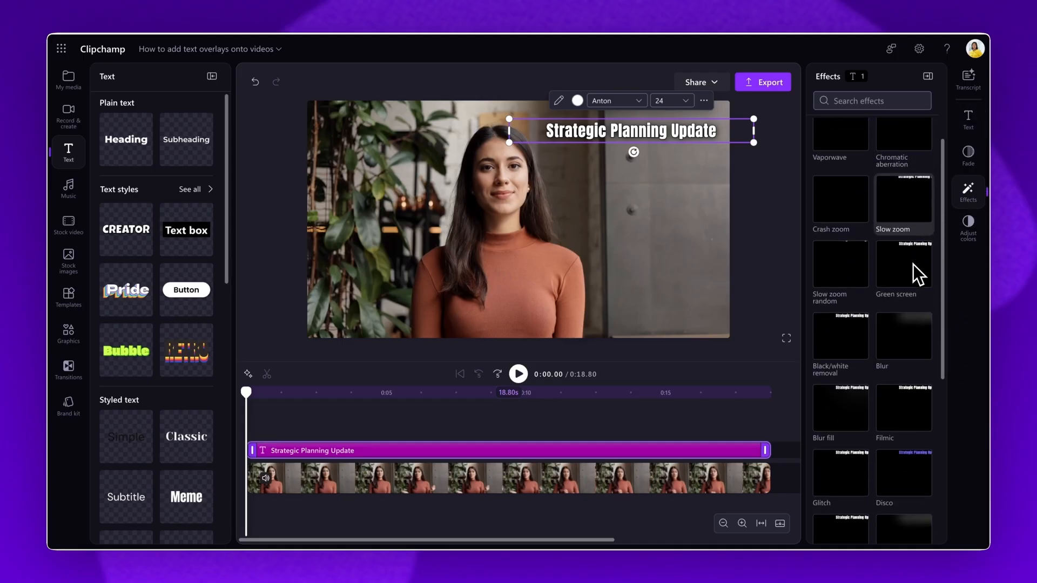
scroll(down, 3)
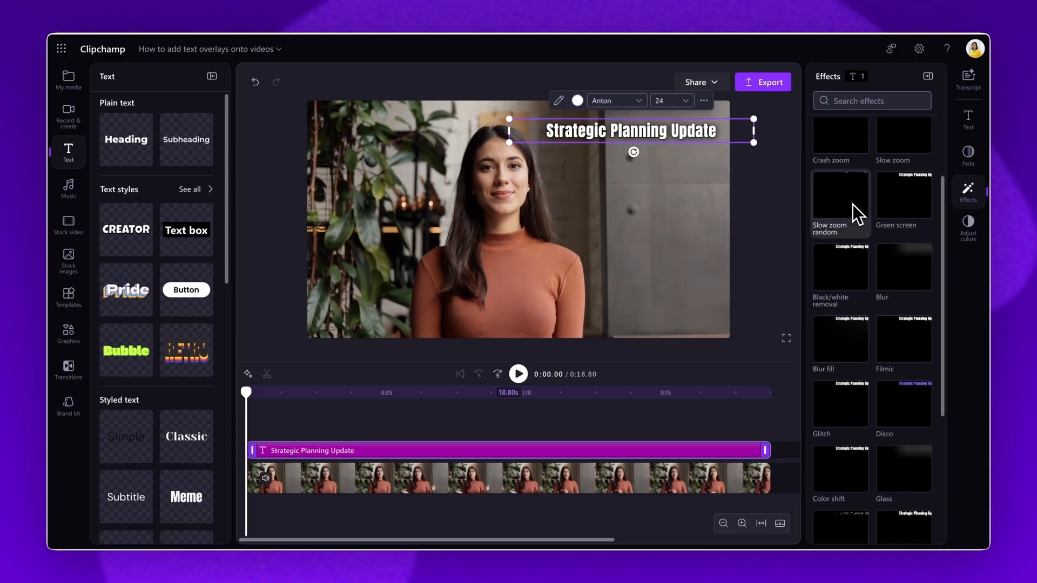
click(841, 193)
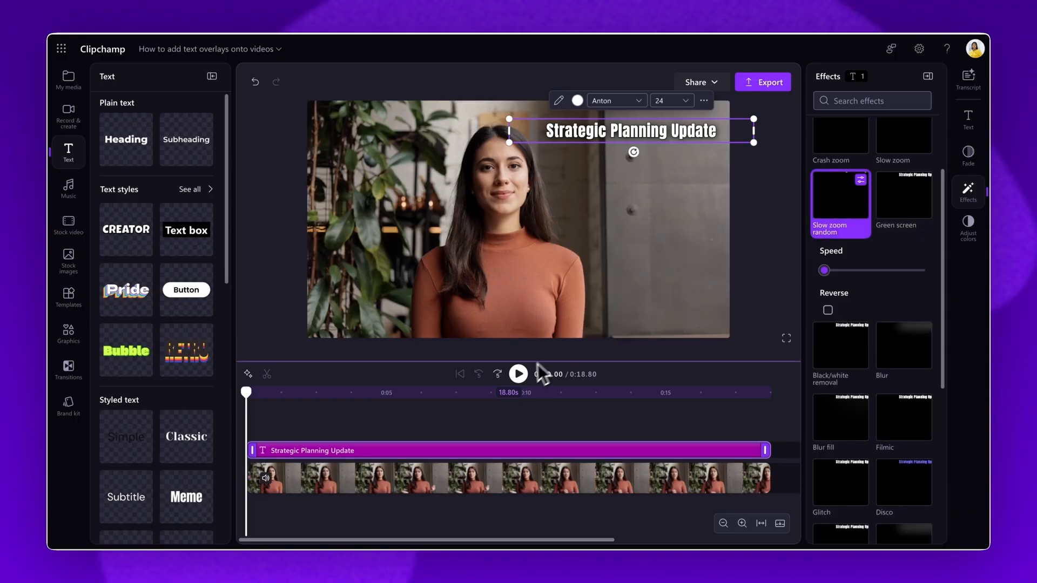
click(518, 373)
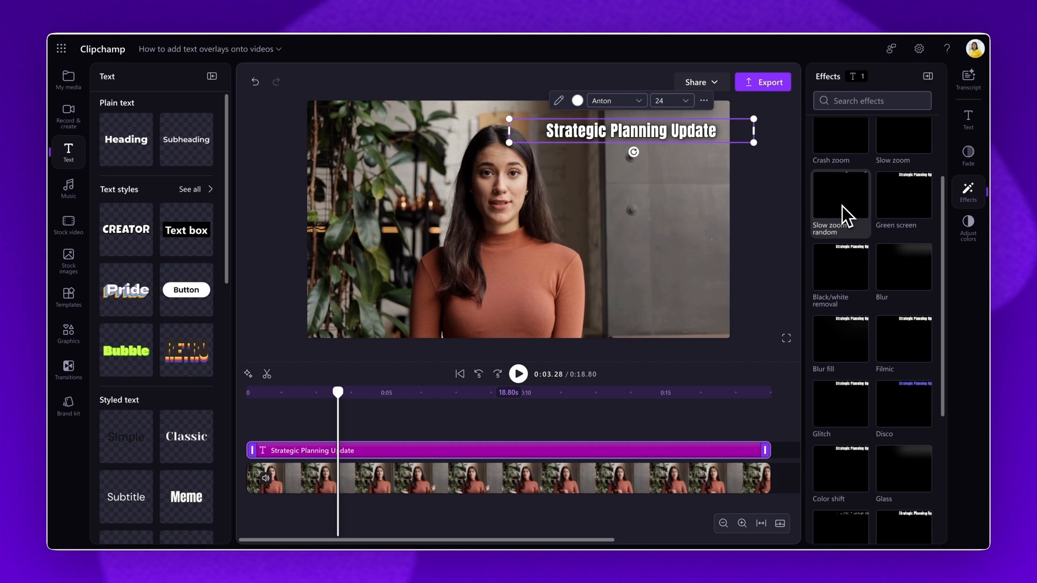
click(761, 82)
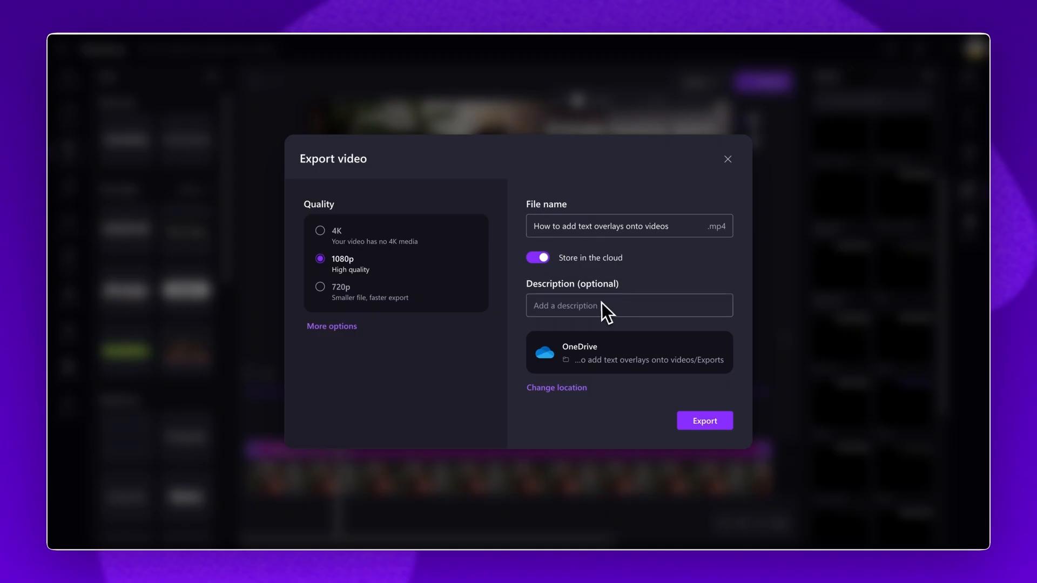
mouse_move(628, 325)
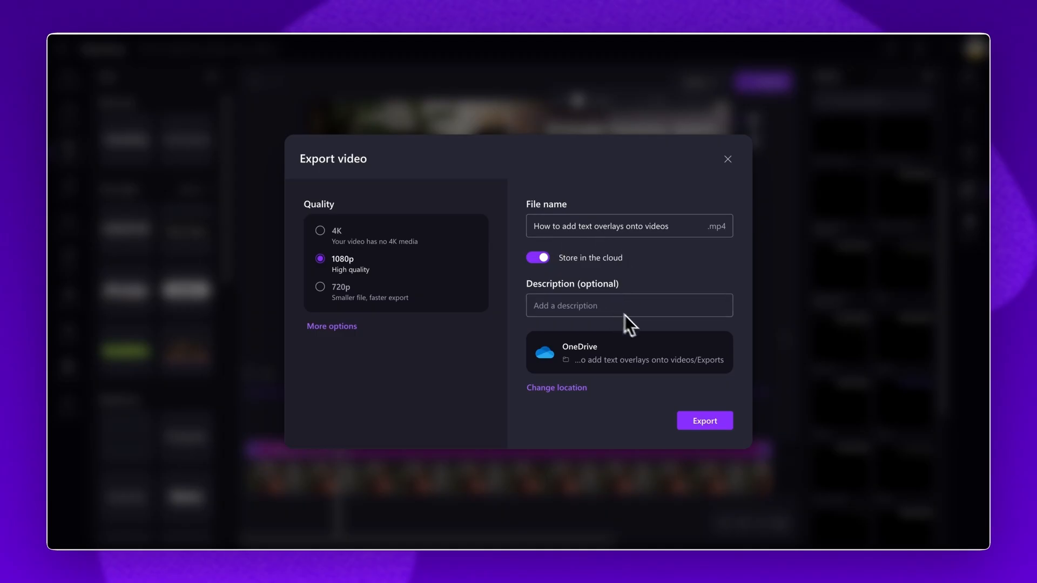
- Export the video at 1080p, stored in the cloud on OneDrive
click(704, 420)
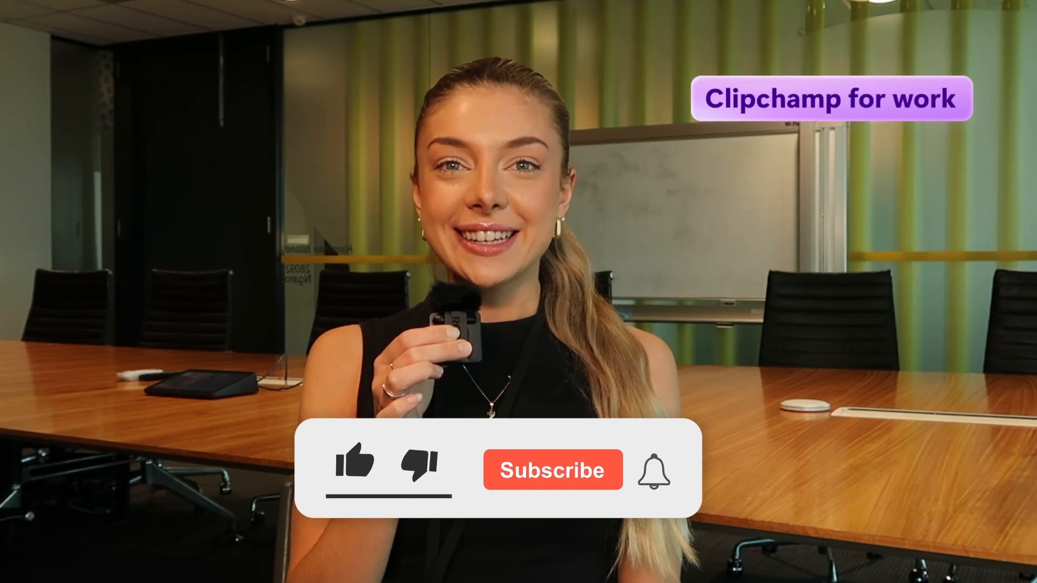
click(355, 461)
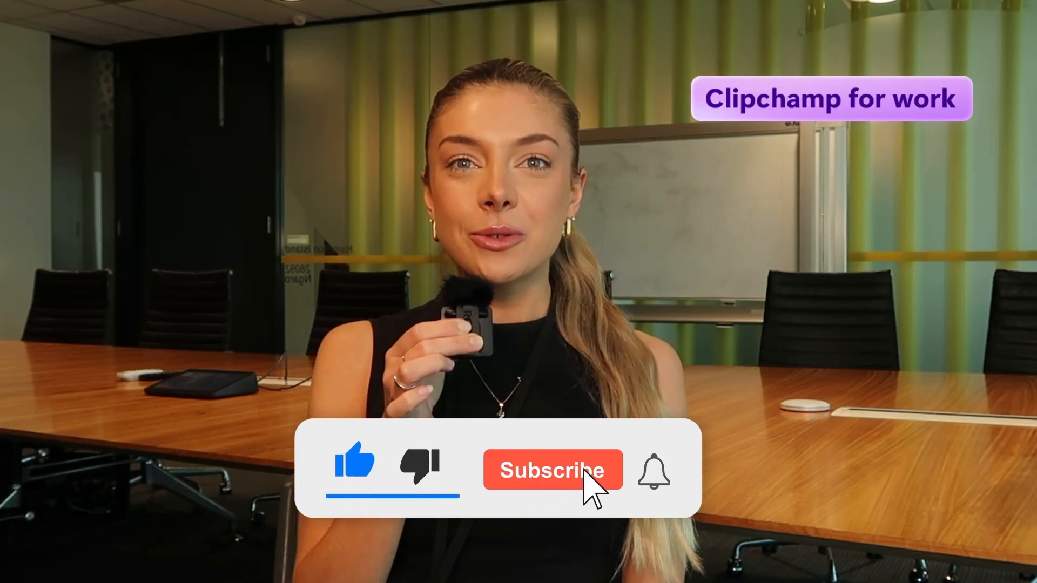